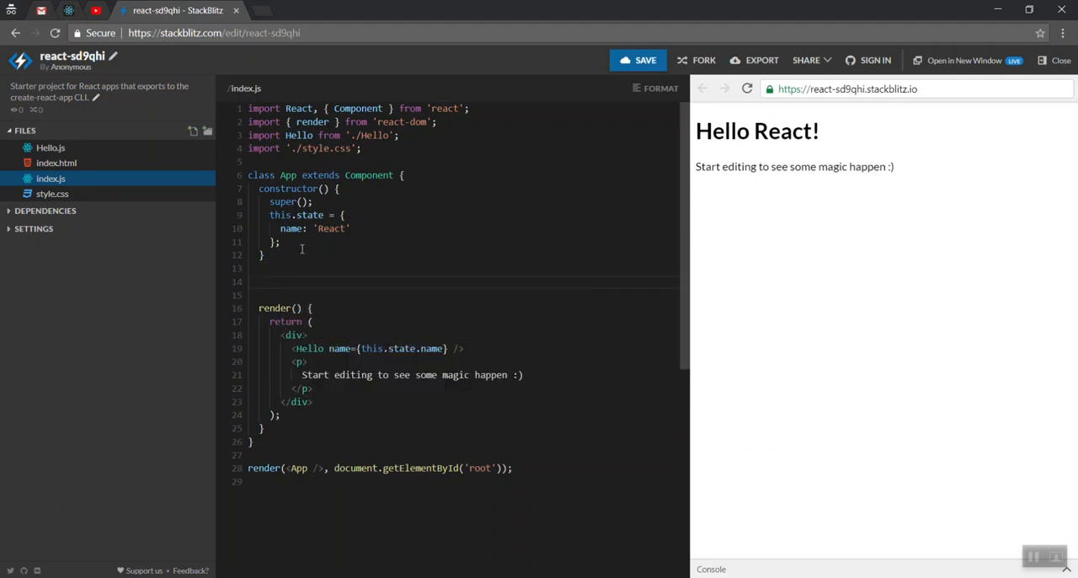
- Declare users = [ with name/age objects for Azxy, Praven and Amritha, each aged 25
text(users =)
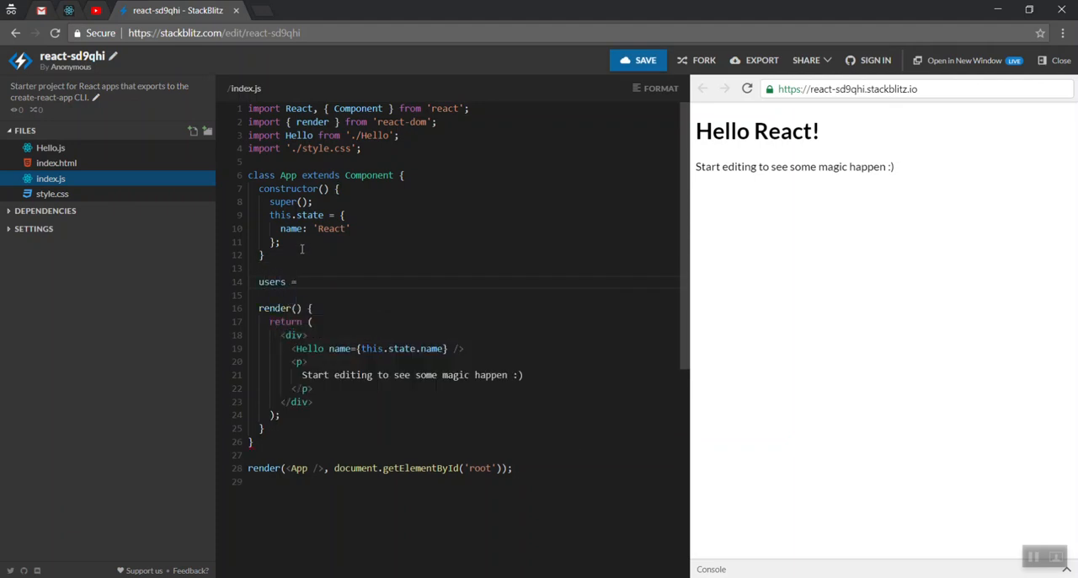
text([)
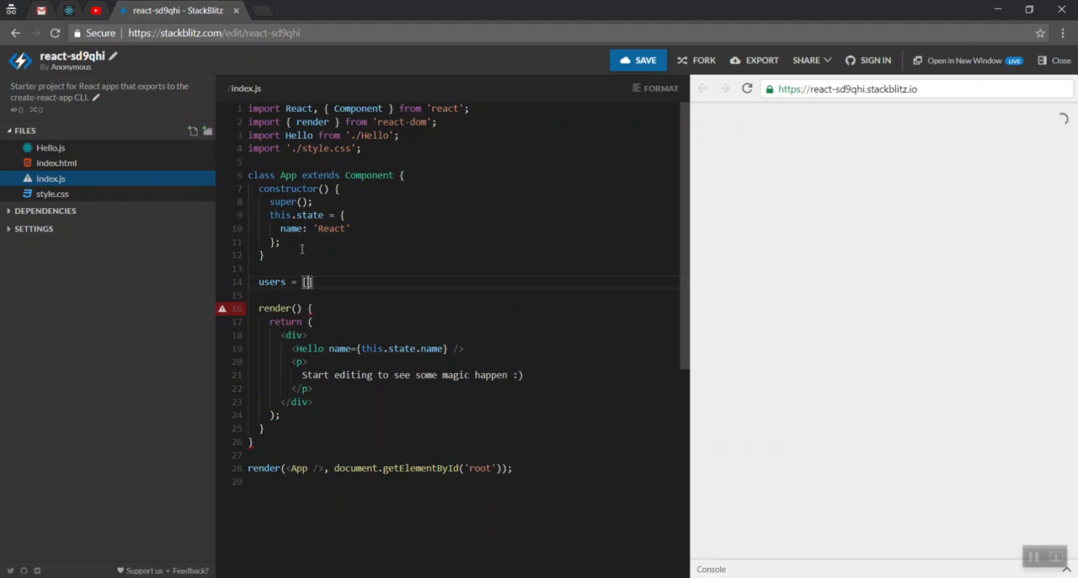
text({name})
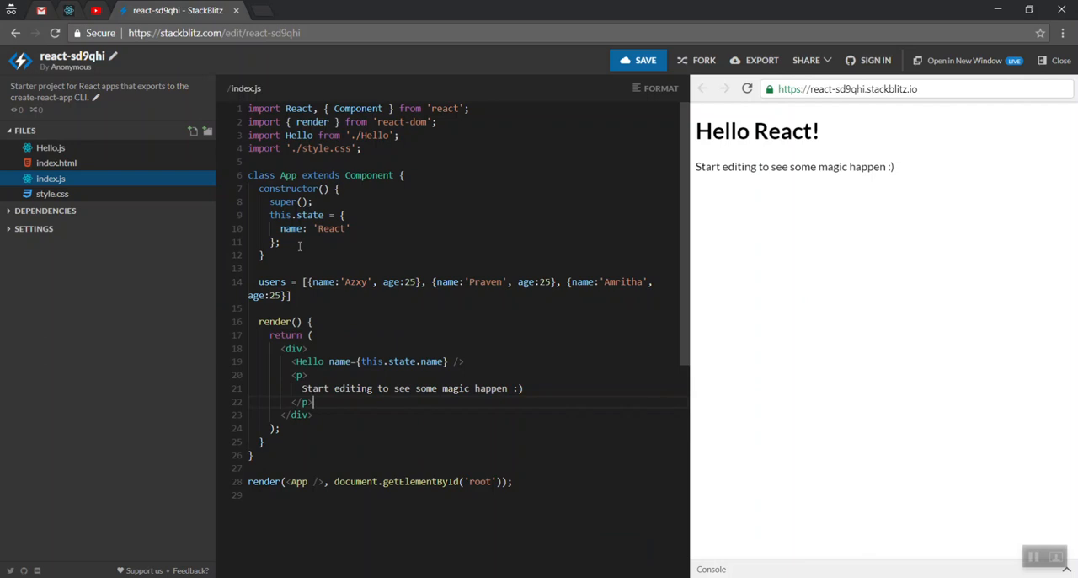
- Below the paragraph, write {this.users.map(x => { return <div ... starting the user rendering
key(Enter)
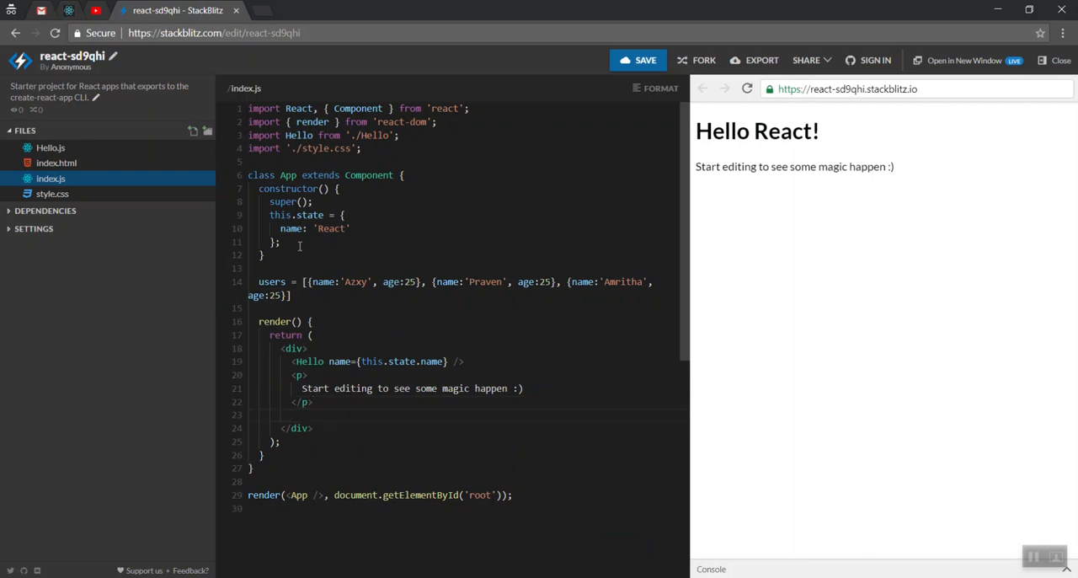
text({this})
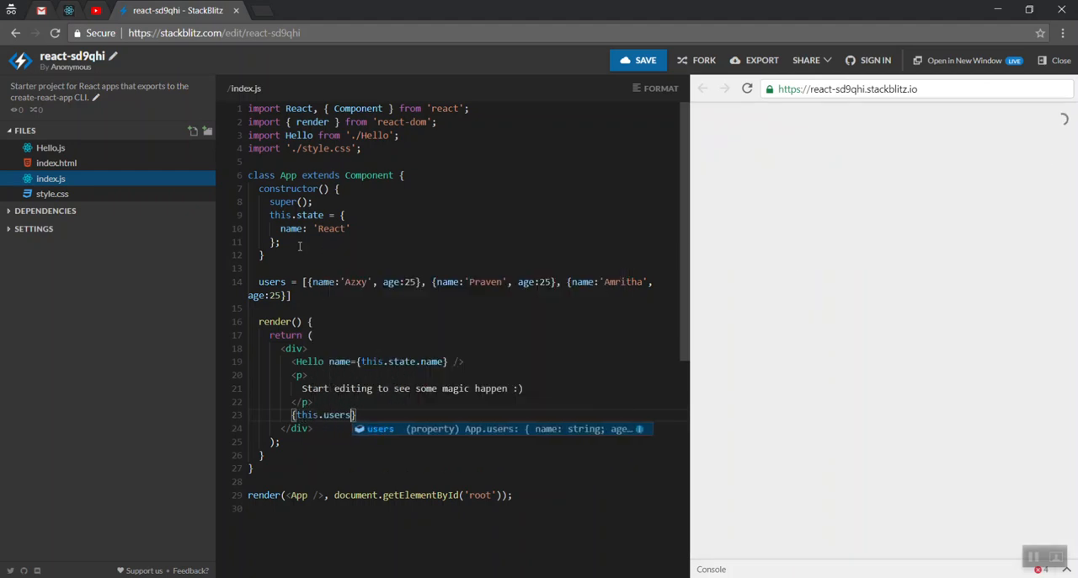
text(.map)
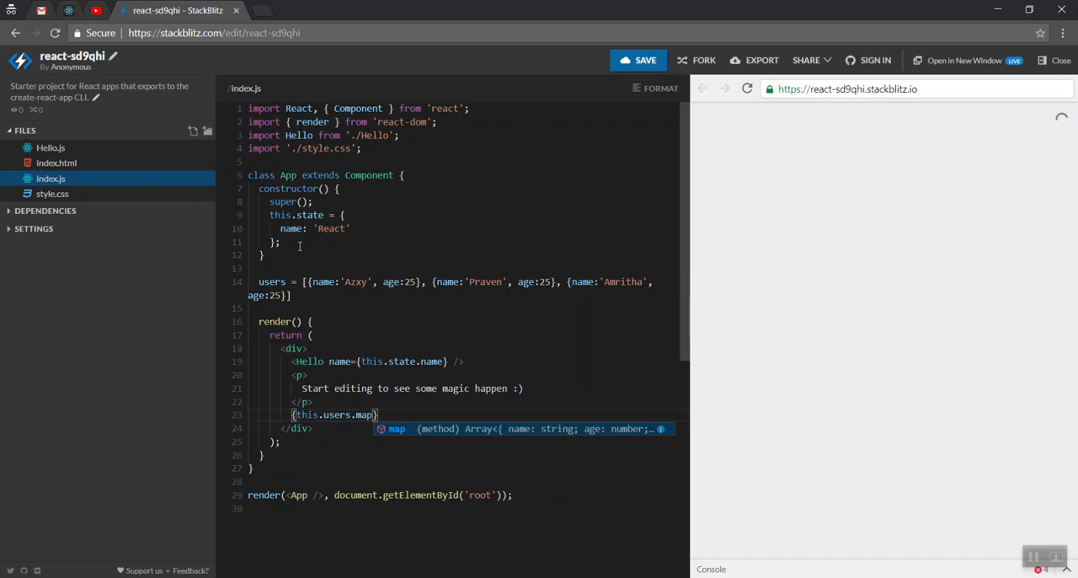
text((x => {)
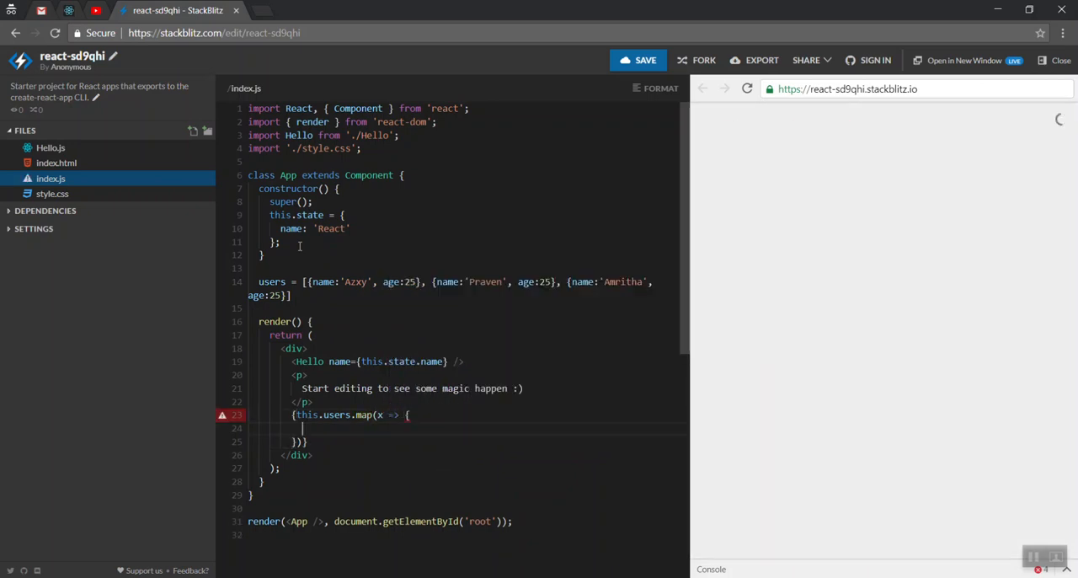
text(return)
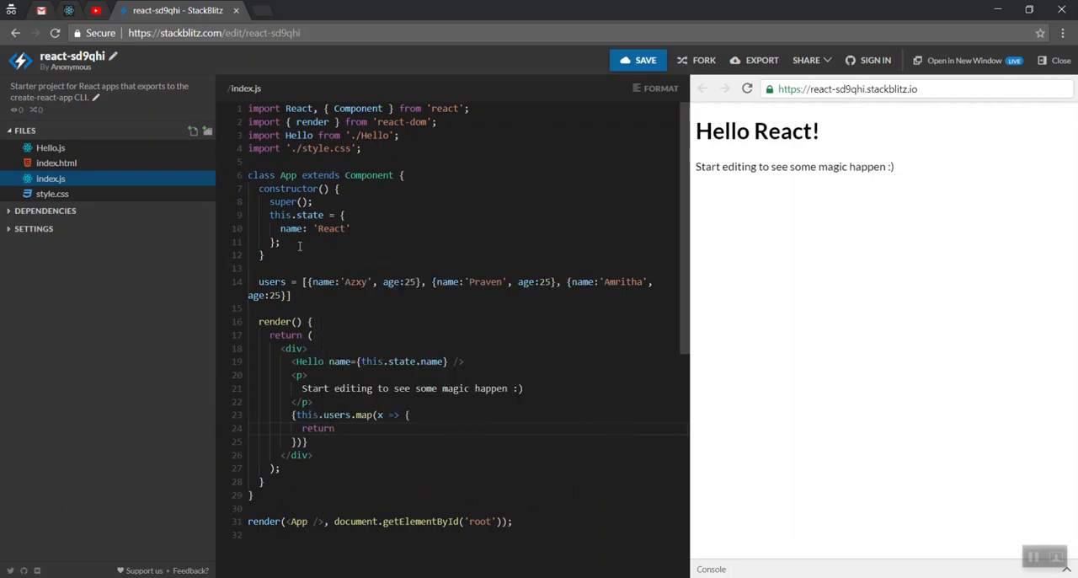
text(<d)
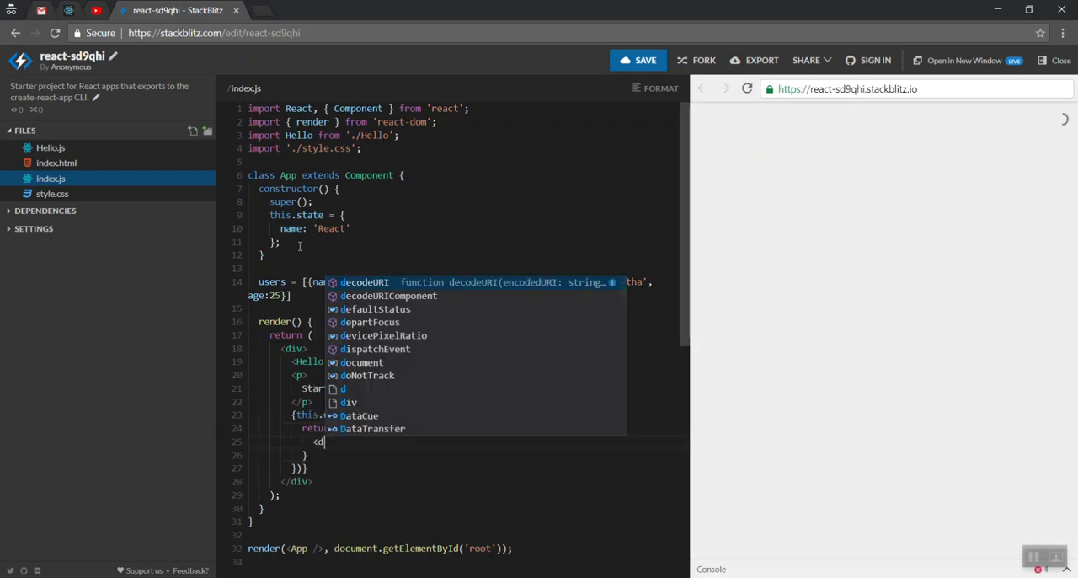
text(iv>)
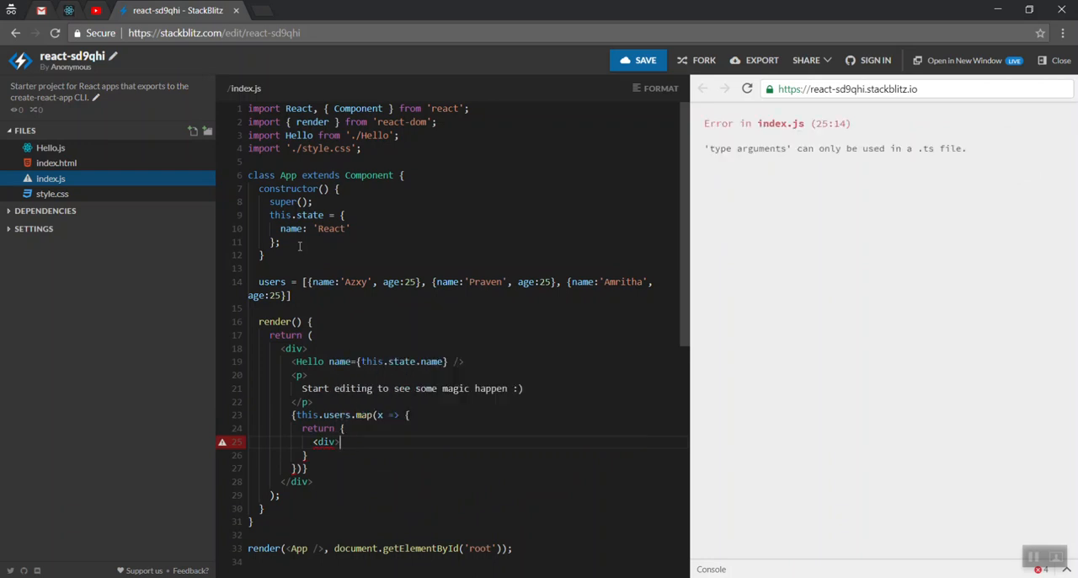
- Finish the returned element as <div>{x.name}</div> so the preview lists Azxy, Praven and Amritha
text({})
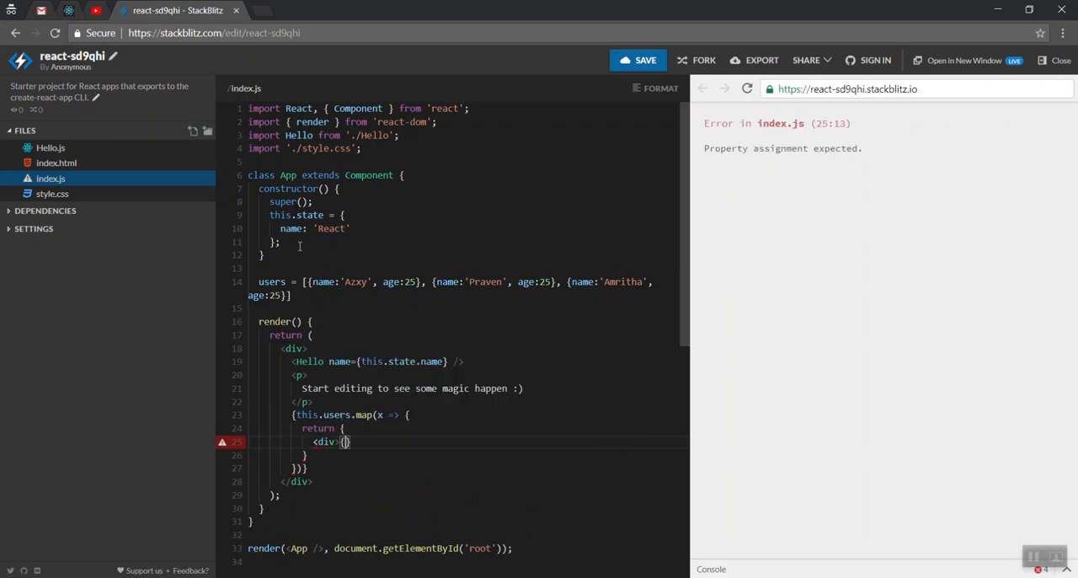
text(x.name}<)
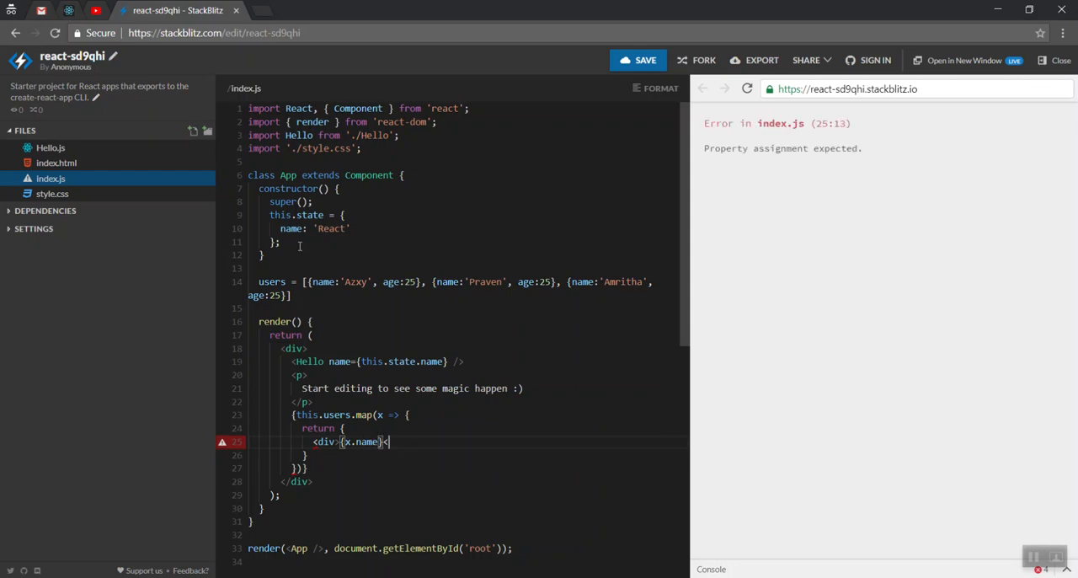
text(/div>)
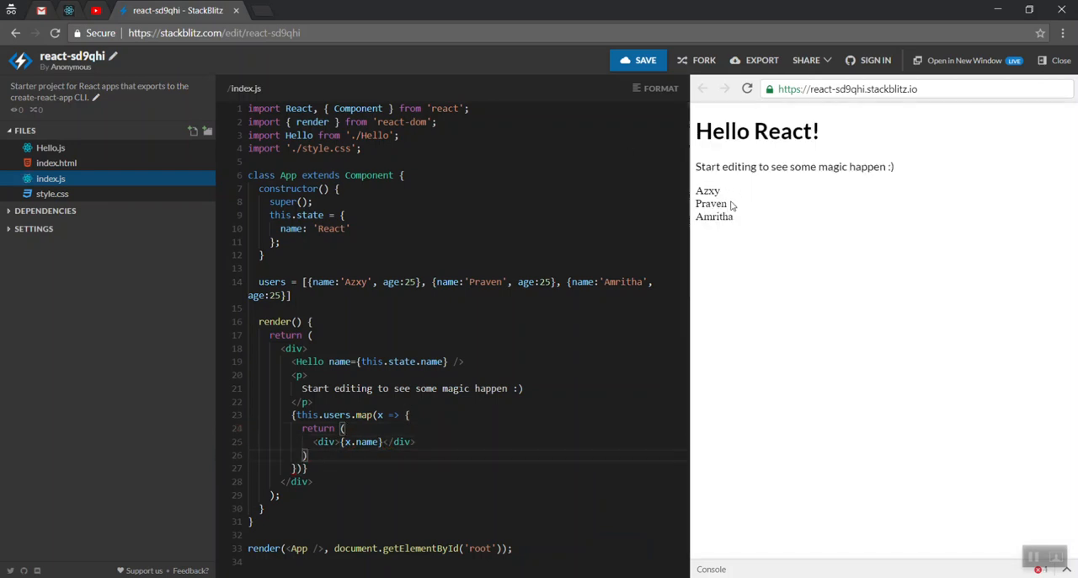
click(431, 441)
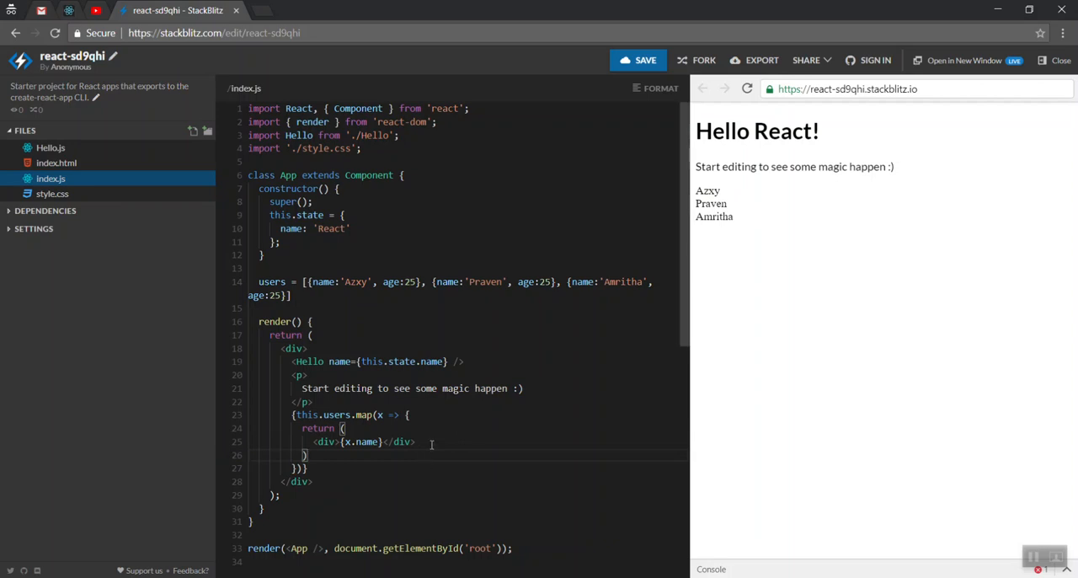
key(Enter)
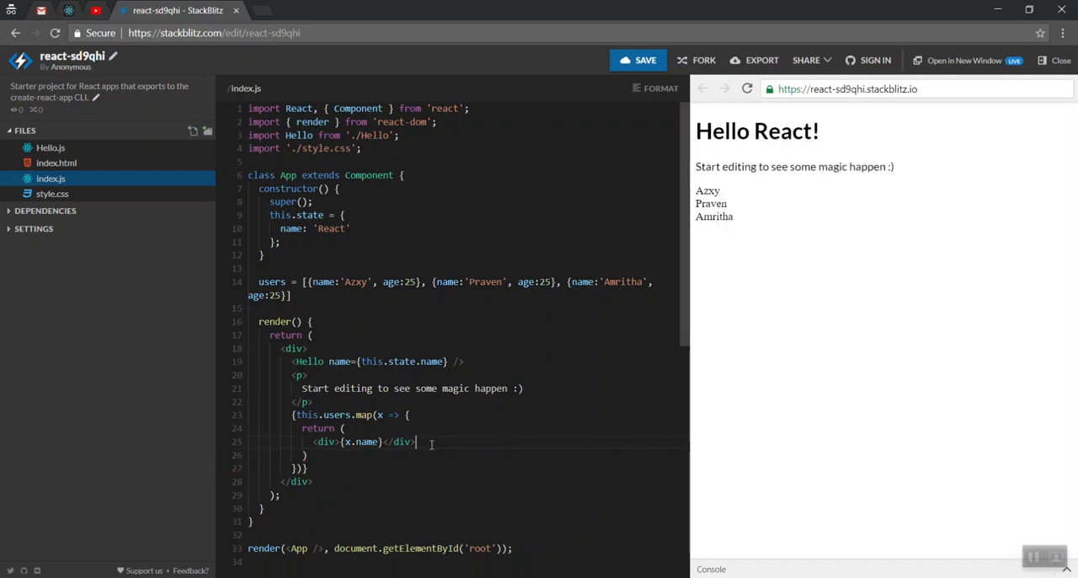
- Add a second div for the user and wrap both divs in a <> </> fragment
text(<div>{x.name}</div>)
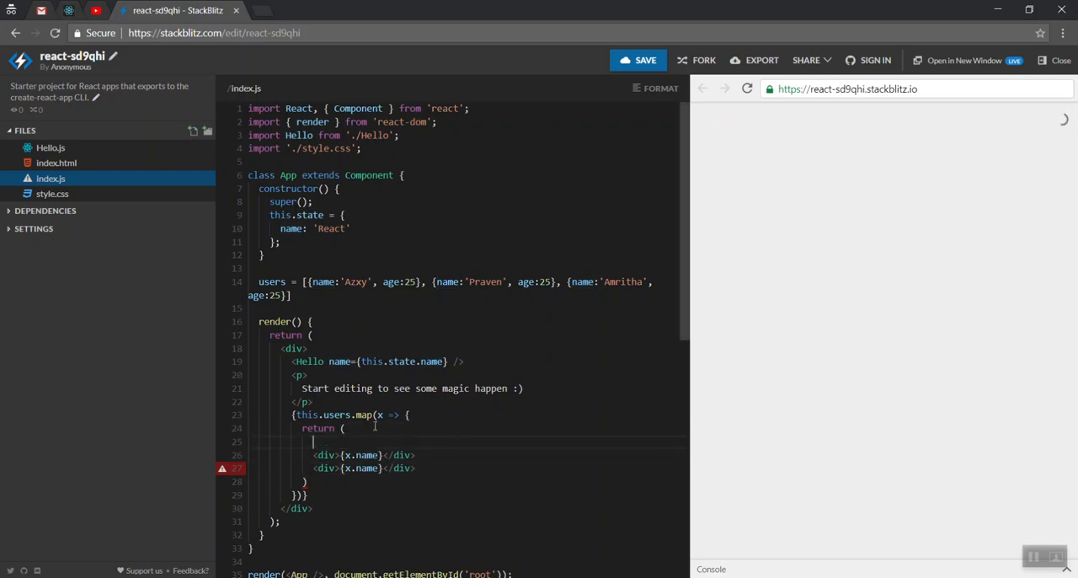
text(<>)
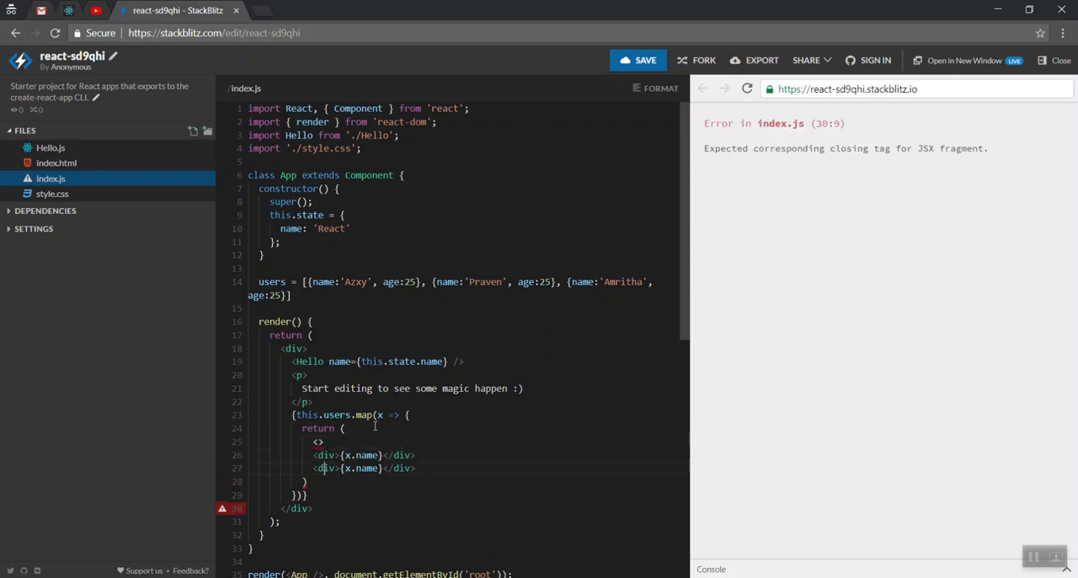
text(<>)
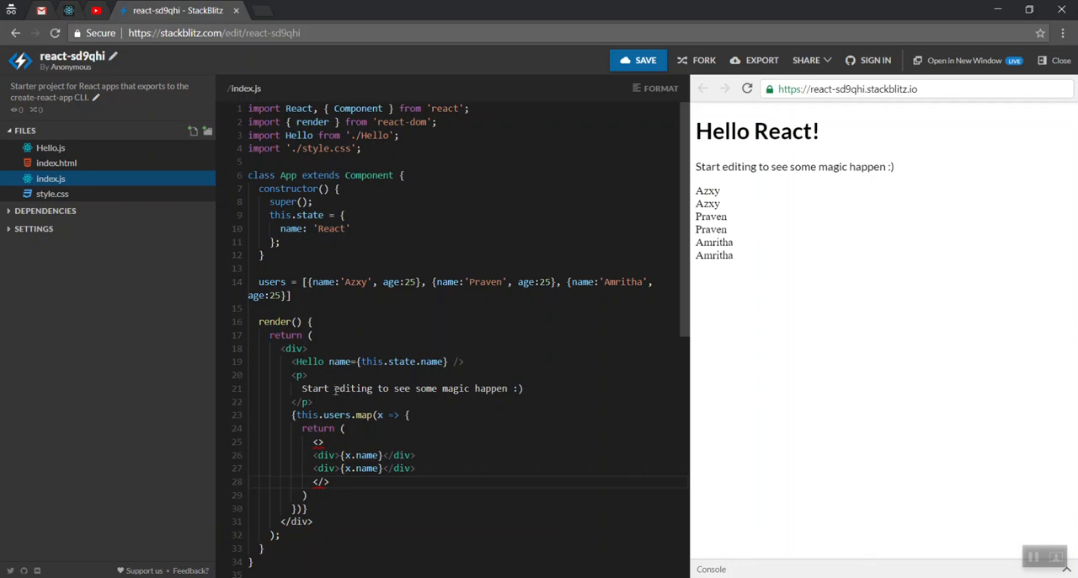
mouse_move(505, 347)
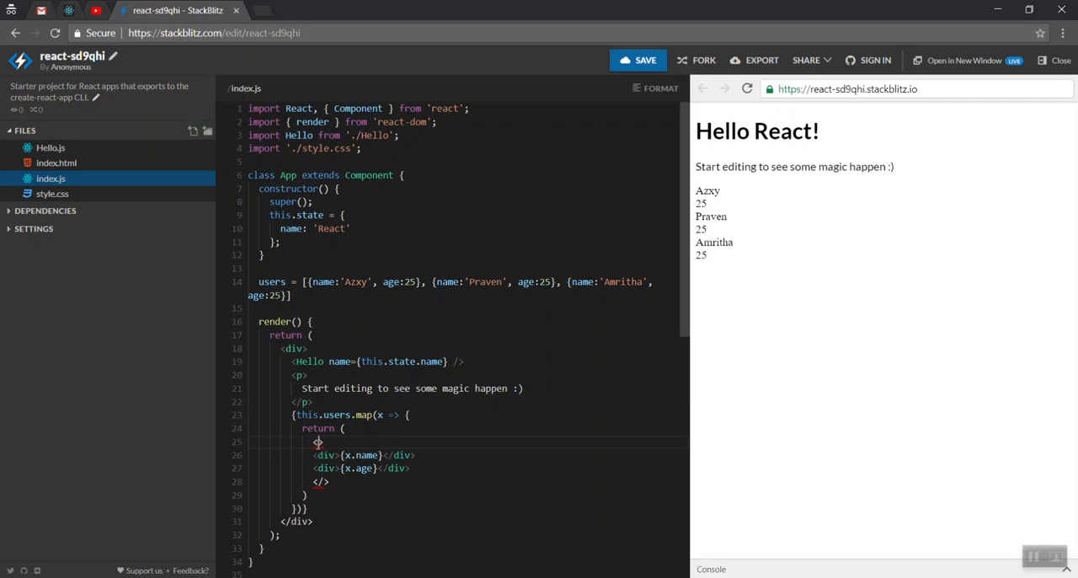
- Replace the short fragment tags with <React.Fragment> and </React.Fragment>
text(React.Fragm)
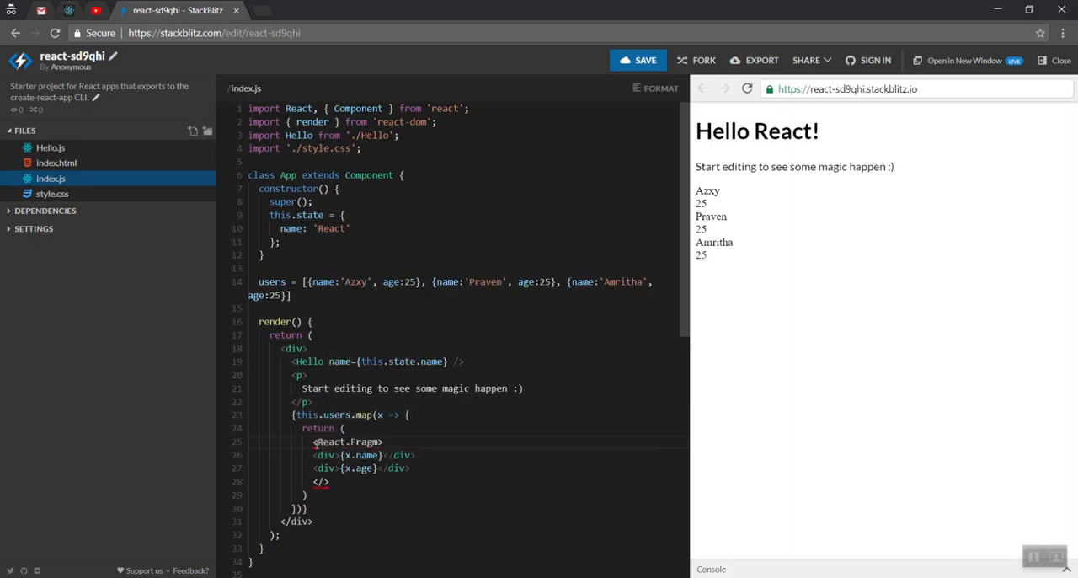
double_click(370, 441)
text(ent)
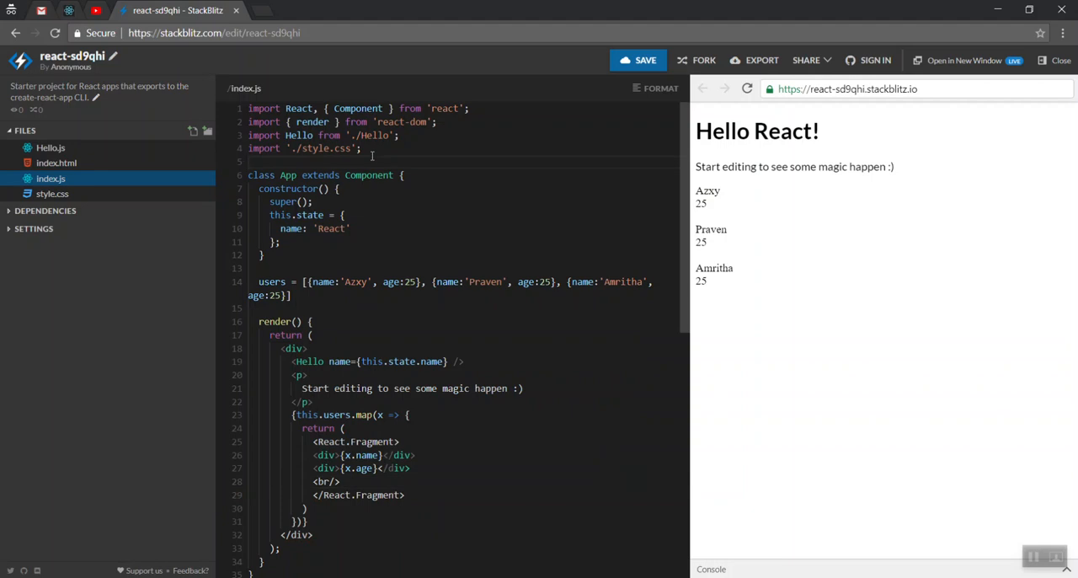
- Write const AUX = (props) => props.children; and pick up the Aux name for reuse
text(const)
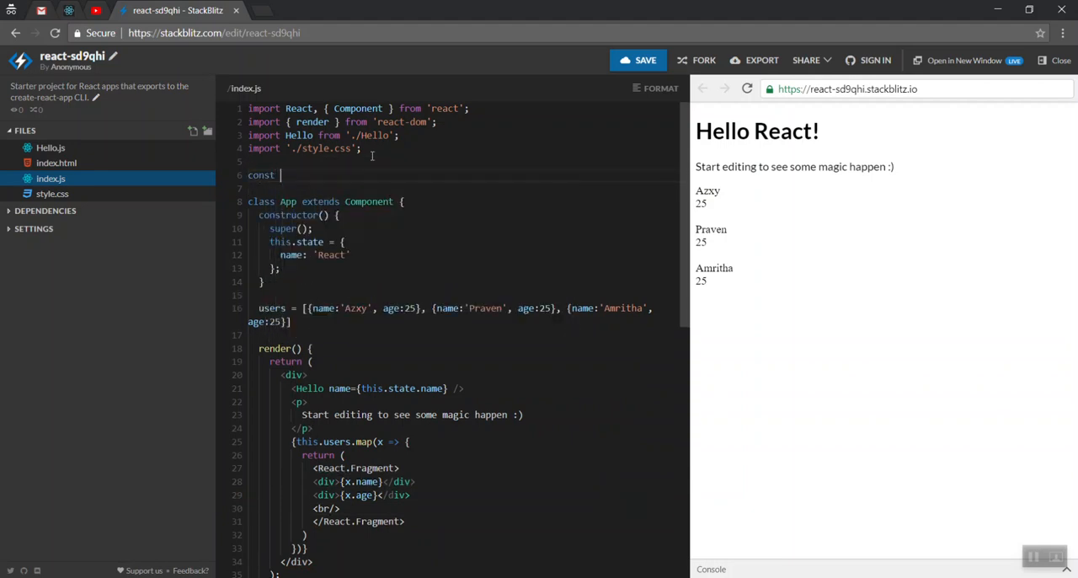
text(AUX =)
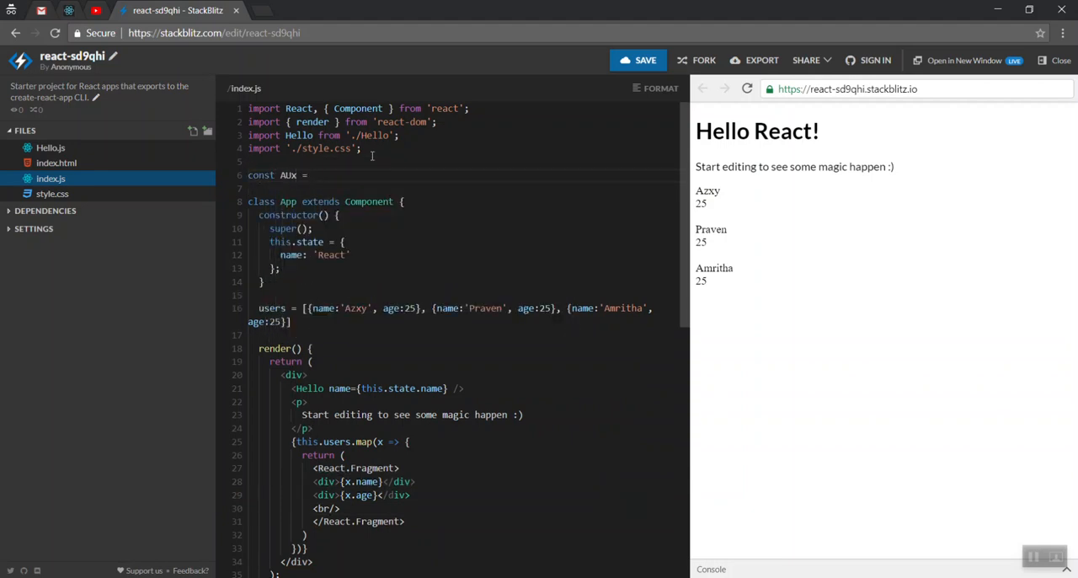
text(() =>)
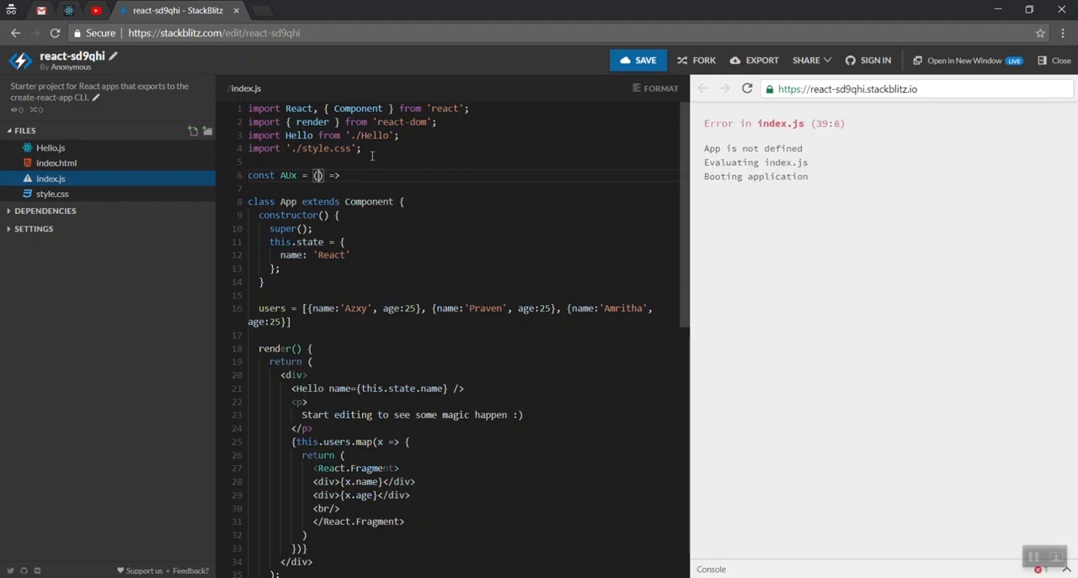
text(props)
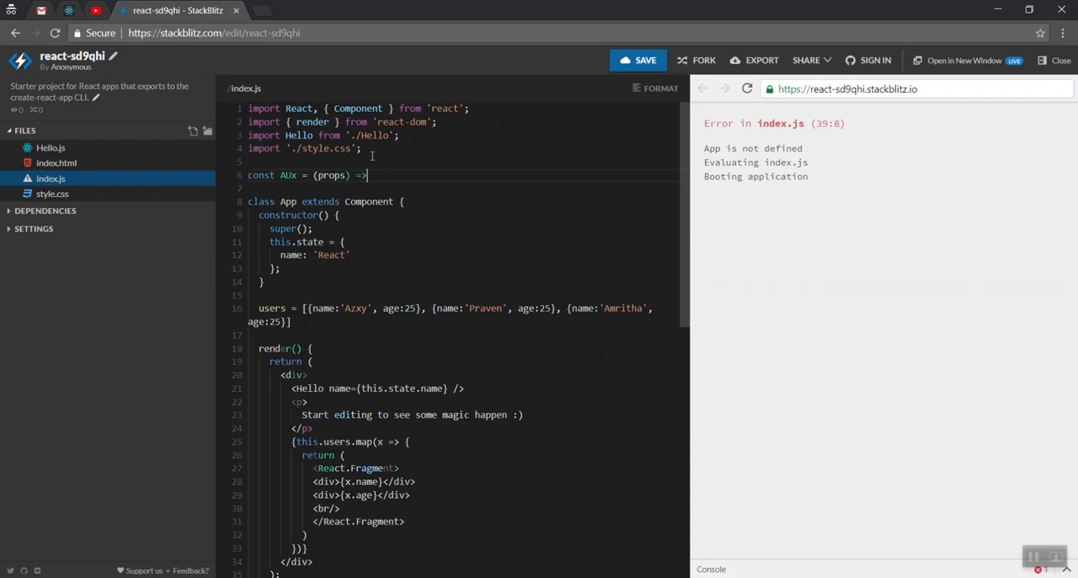
text(props.children)
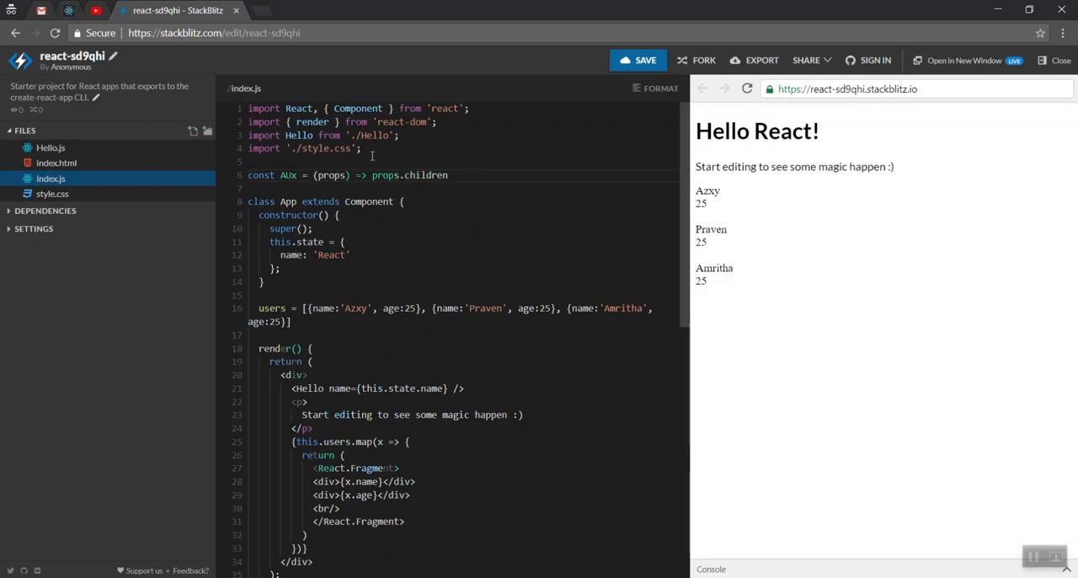
text(;)
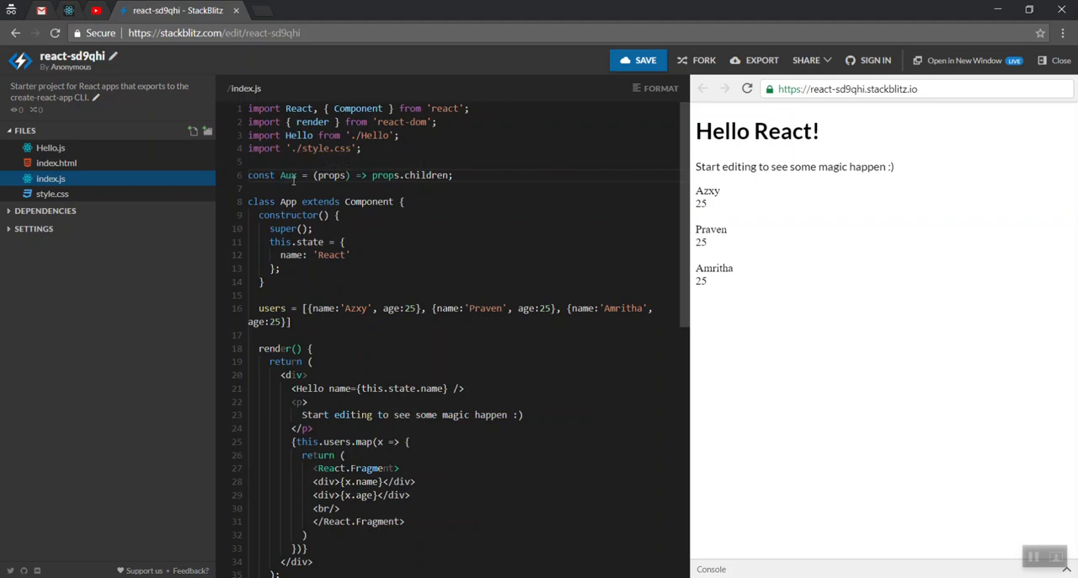
double_click(289, 175)
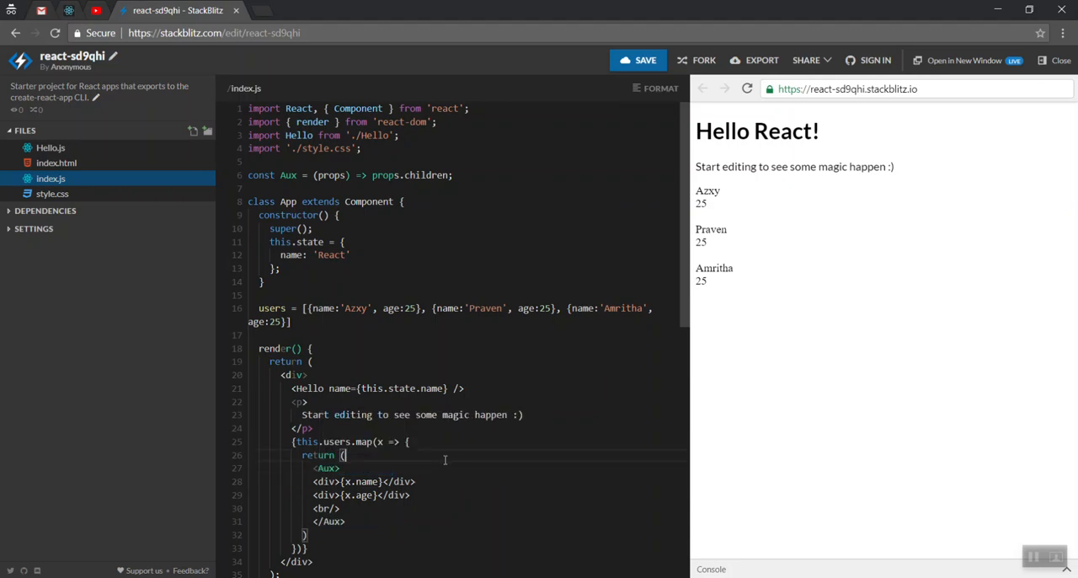
- Check the preview still lists the names and ages, then position the cursor after the x parameter
drag(700, 202, 708, 283)
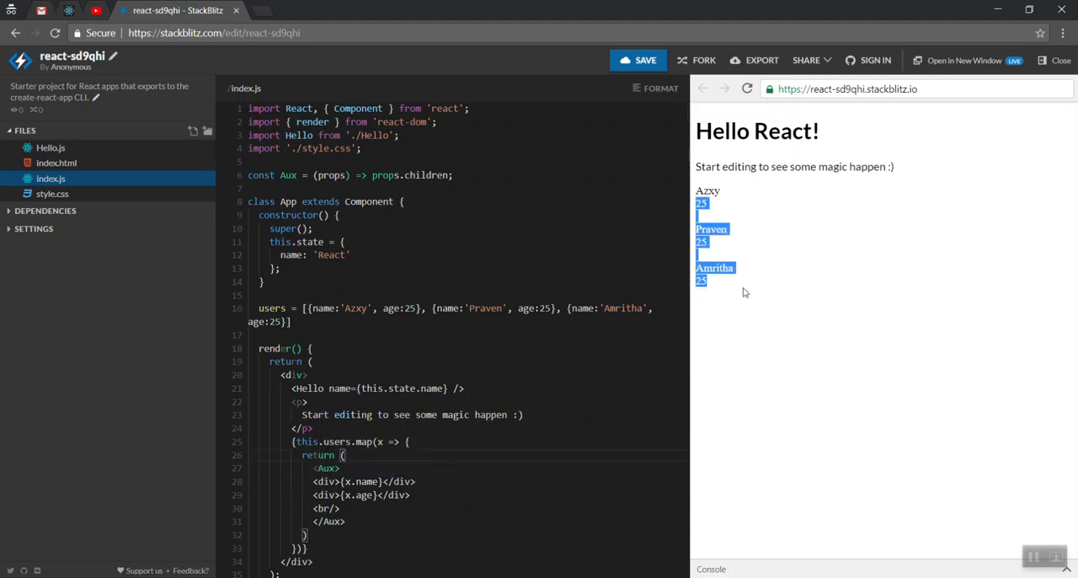
click(428, 415)
text(,)
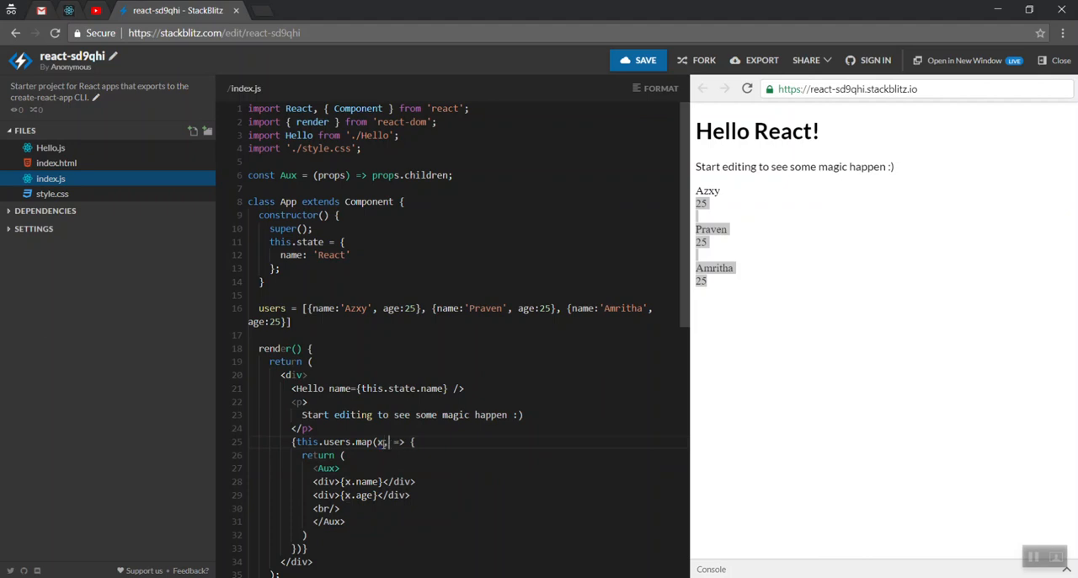
- Extend the map callback signature to (x, index, usersArray)
text(index, user)
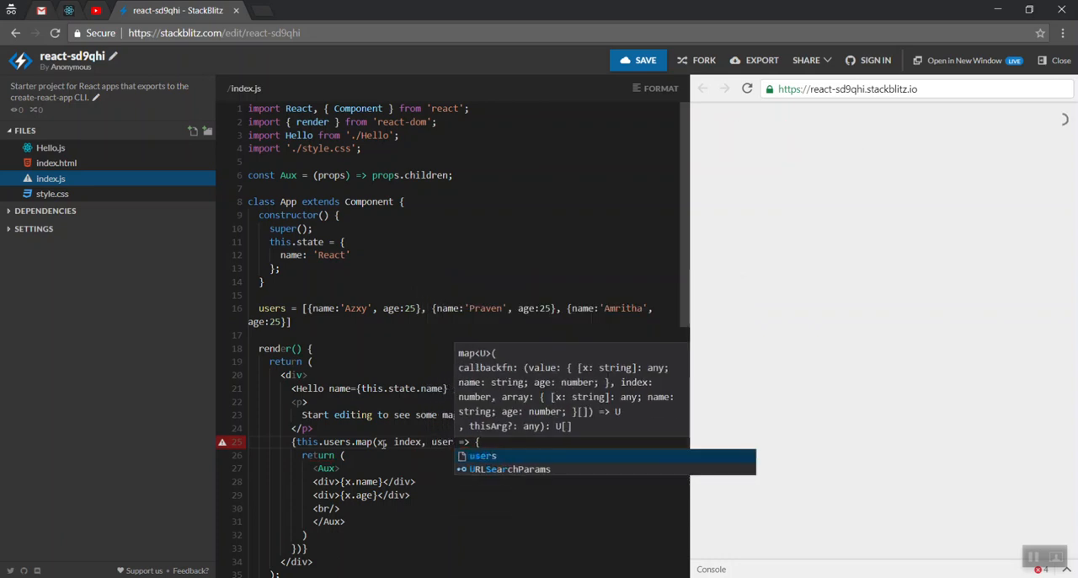
text(sArray))
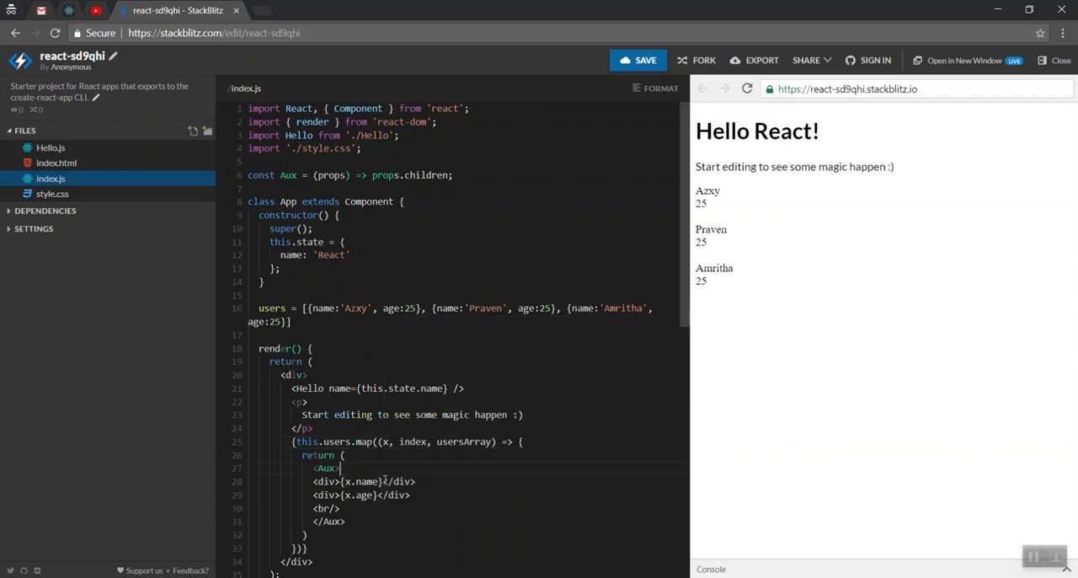
- Add <div>INdex: {index}</div> inside the Aux wrapper and begin a key attribute on Aux
text(d)
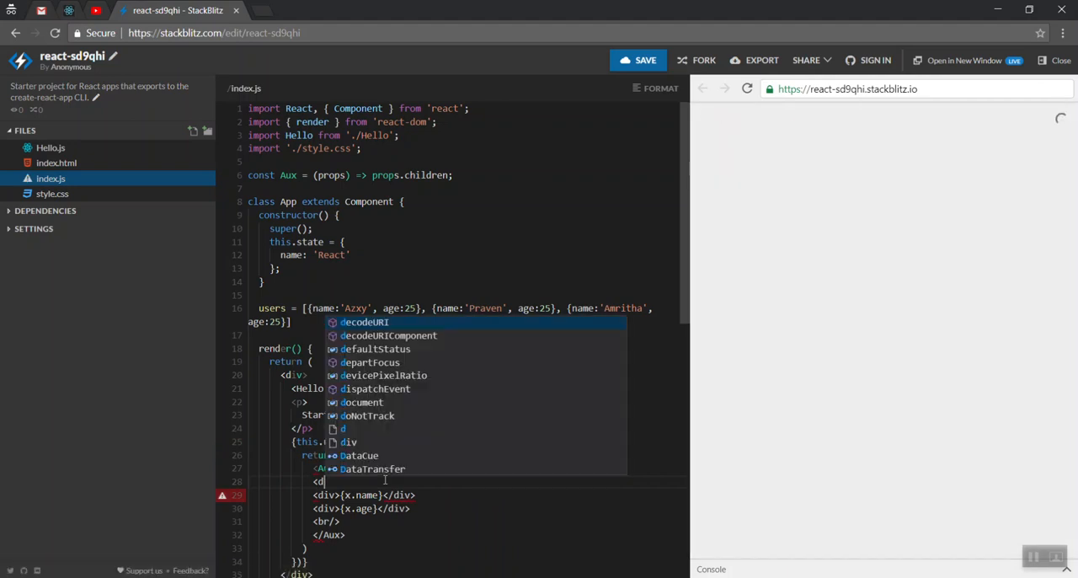
key(Escape)
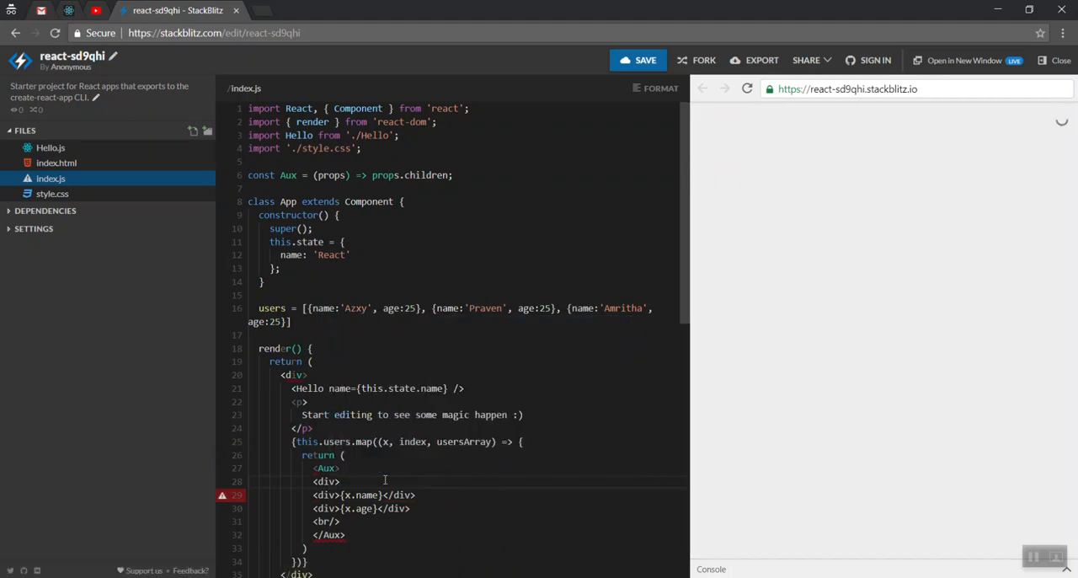
text({)
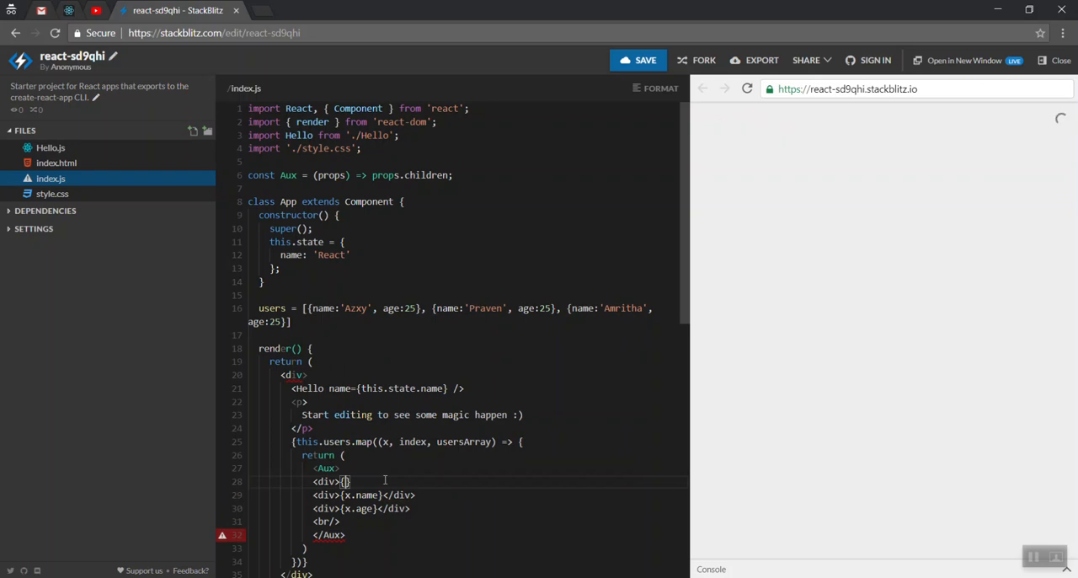
text(index)
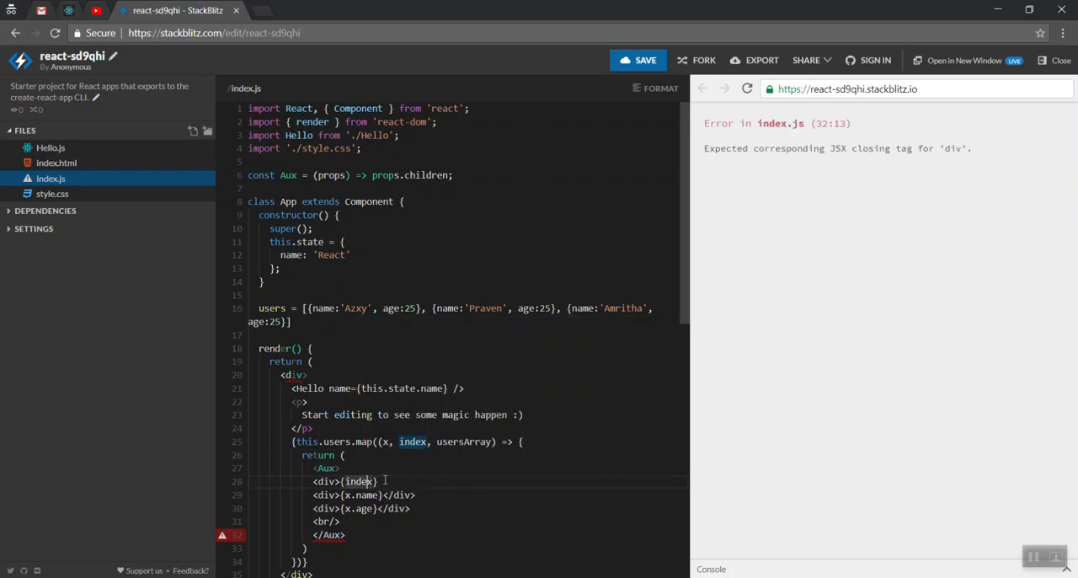
text(INdex)
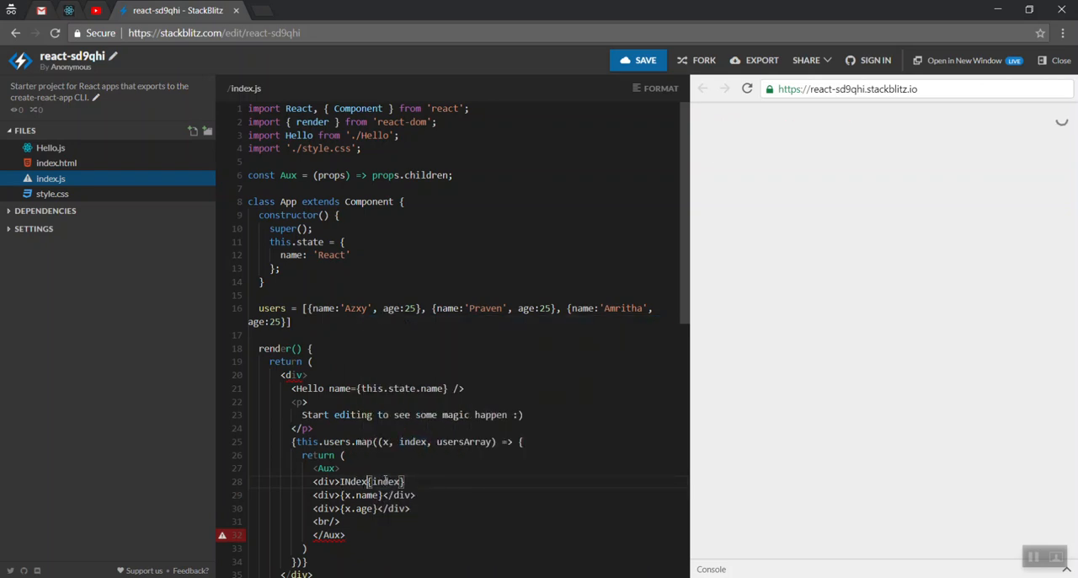
text(:)
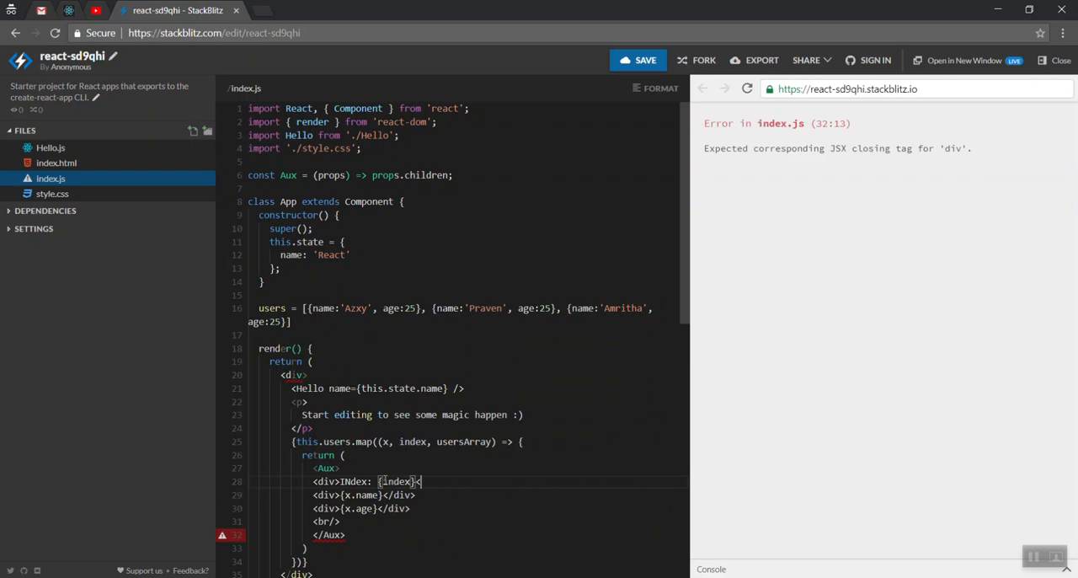
text(</div>)
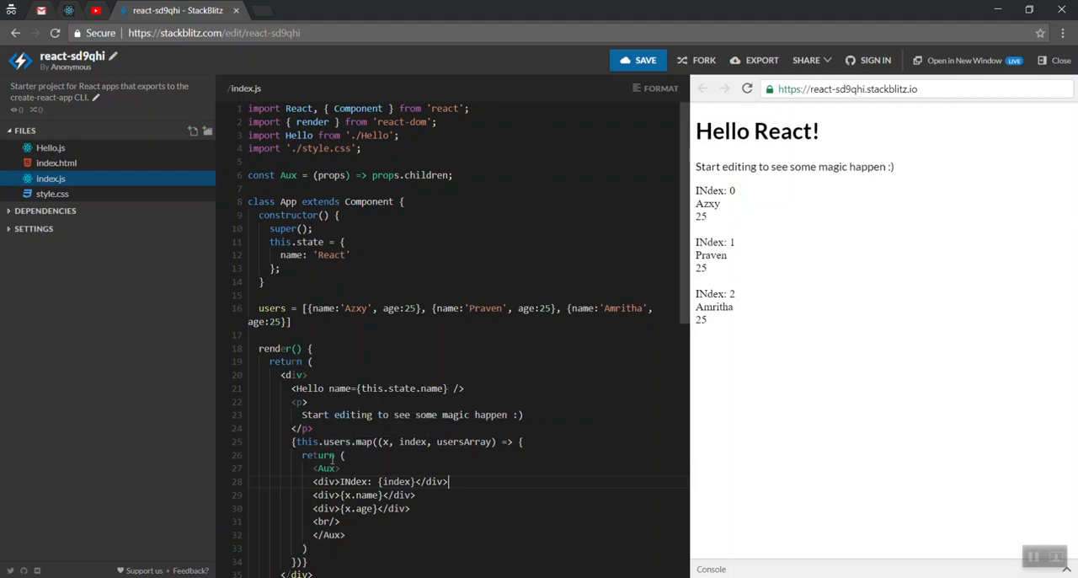
text(key=)
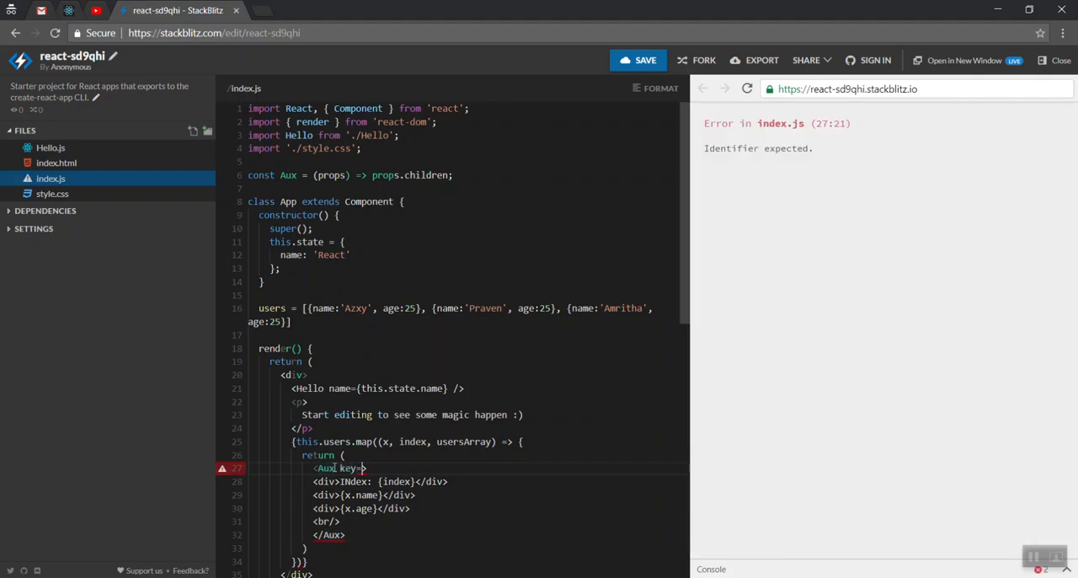
- Set key={index} on the opening <Aux> tag so the indexed users render again
text({)
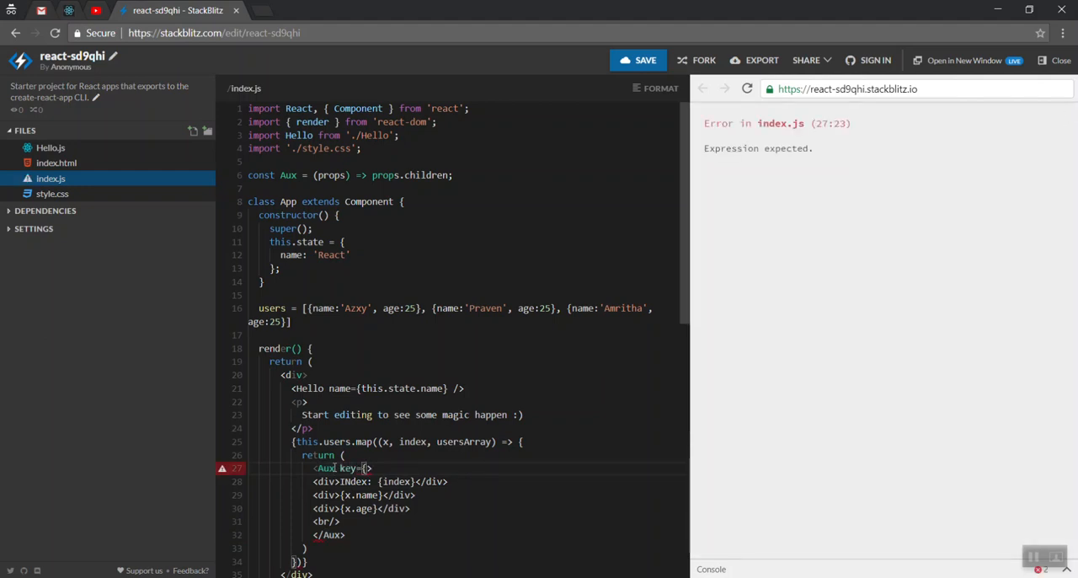
text(index)
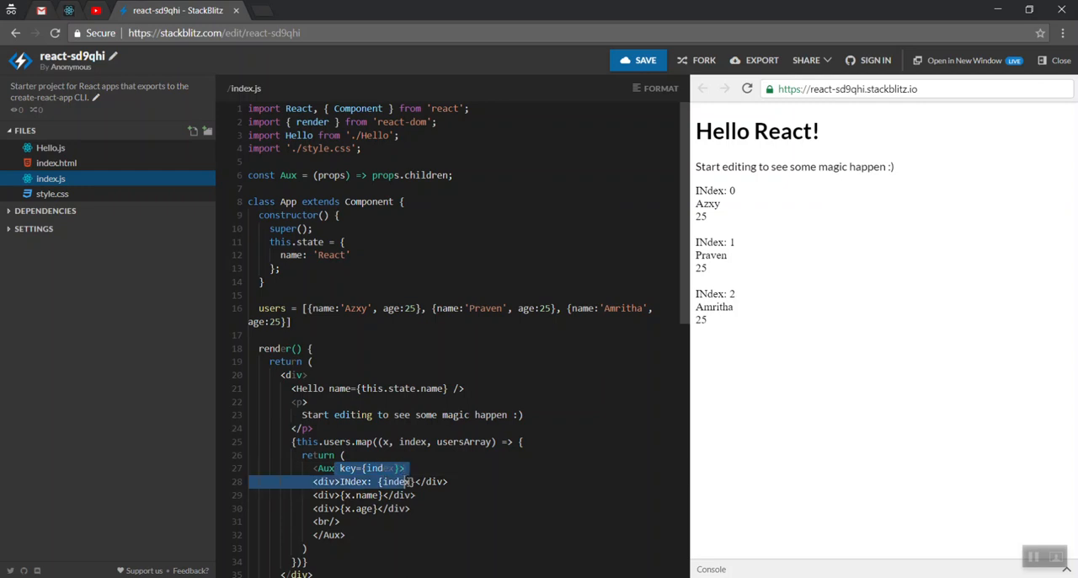
mouse_move(371, 468)
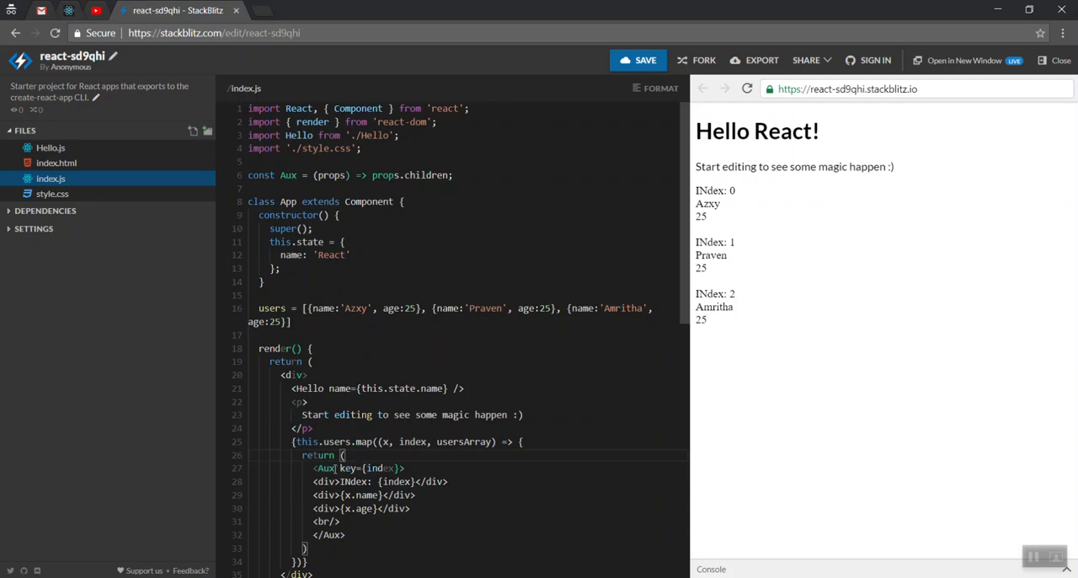
double_click(360, 469)
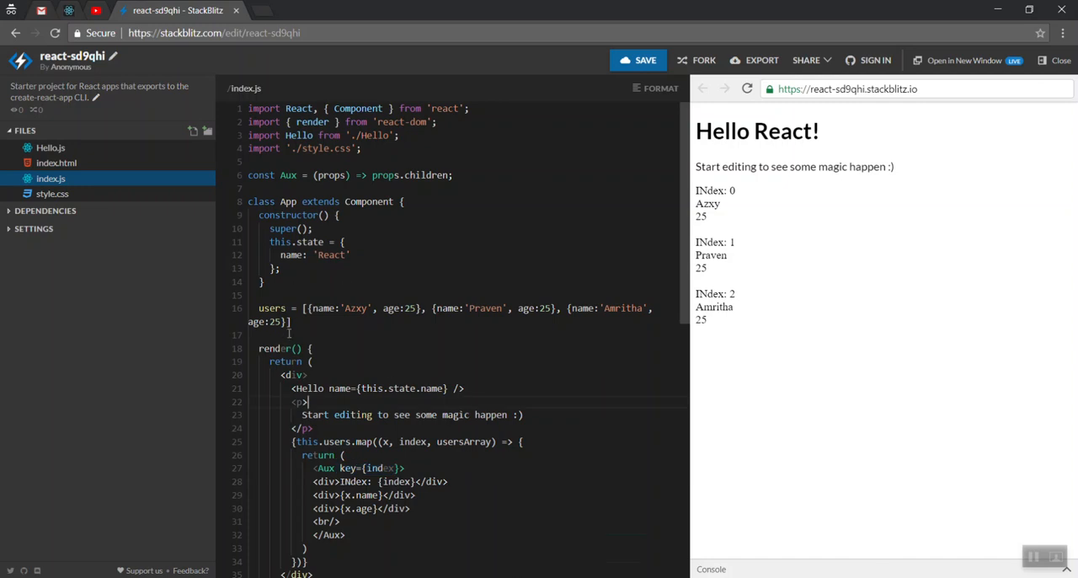
- Replace users with null and guard the map as (this.users || []).map(...) so the preview renders
drag(305, 306, 289, 320)
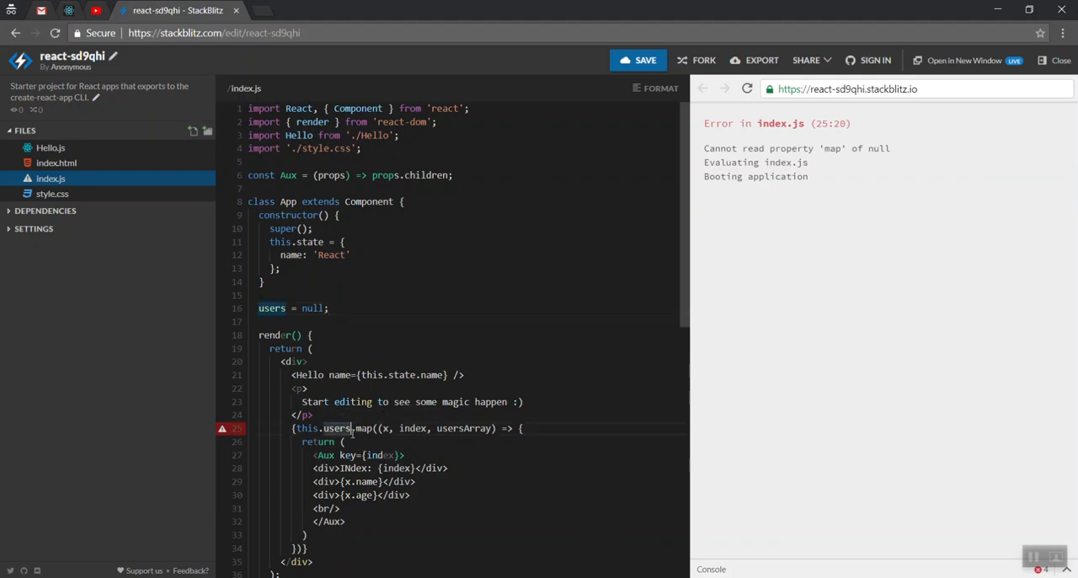
text(||)
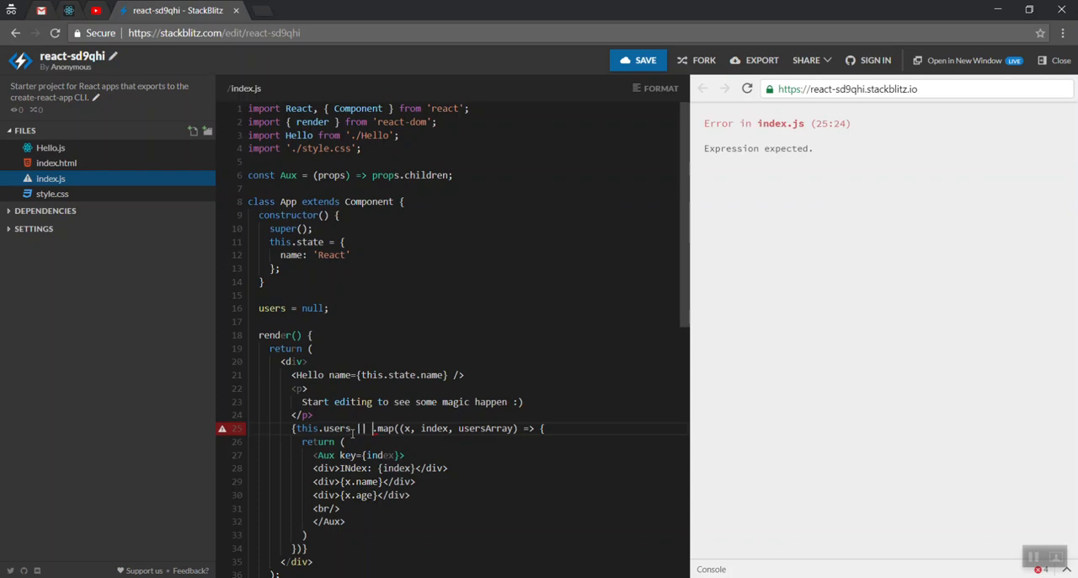
text([]))
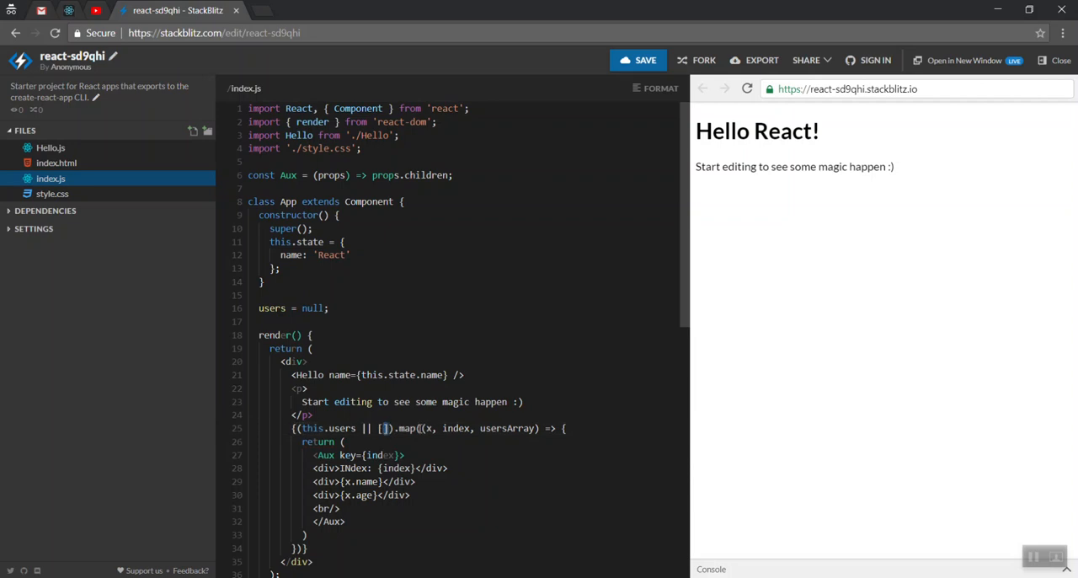
click(419, 428)
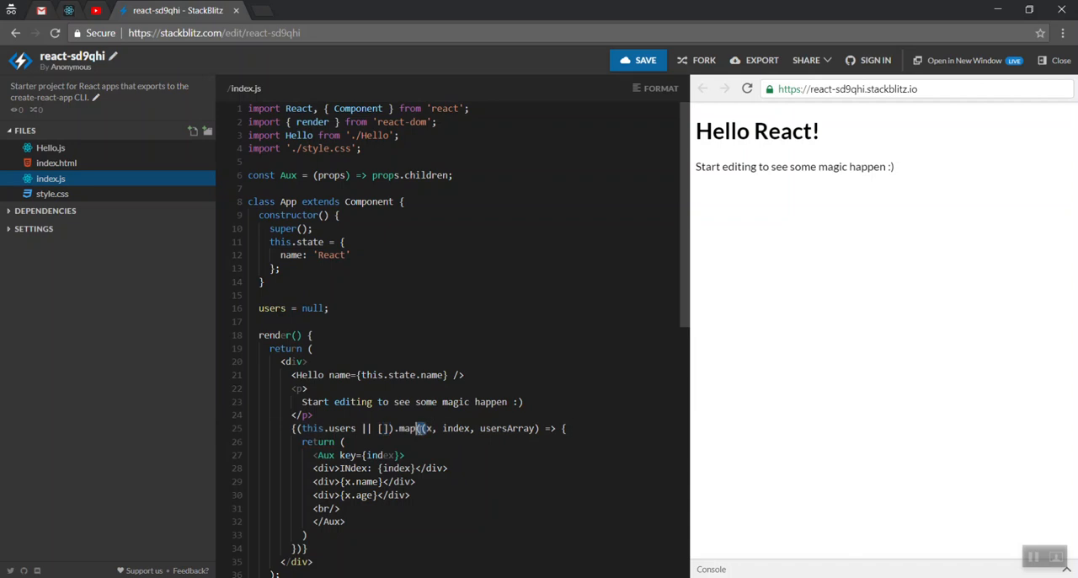